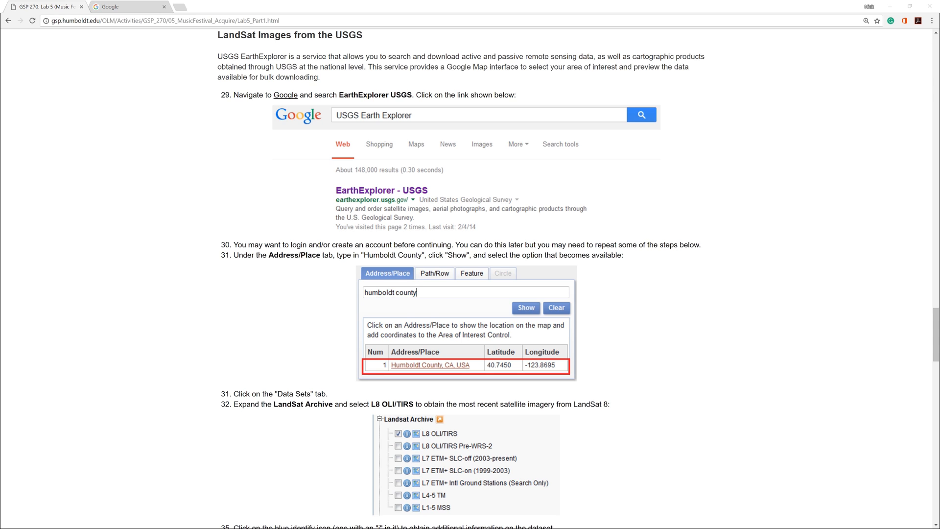
pyautogui.moveTo(38, 248)
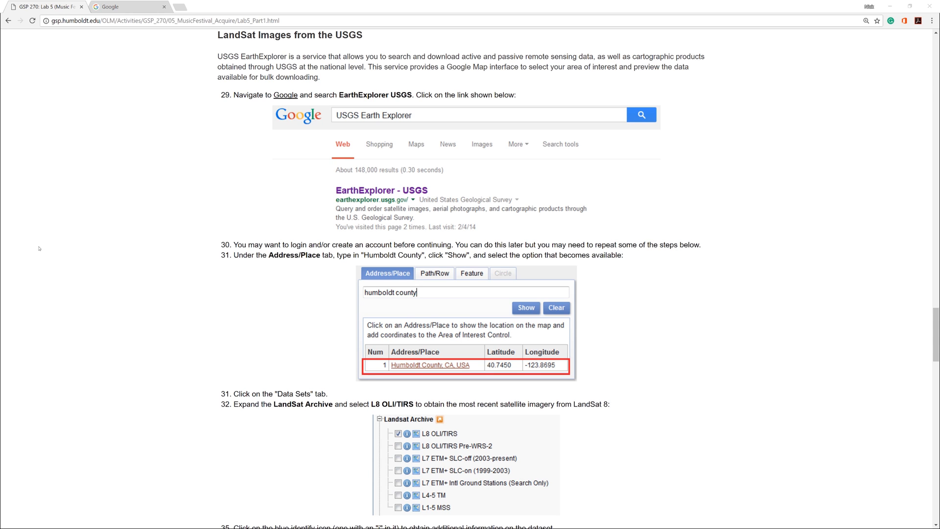
# Search Google for 'Earth Explorer USGS' in a new Chrome tab.
pyautogui.click(127, 7)
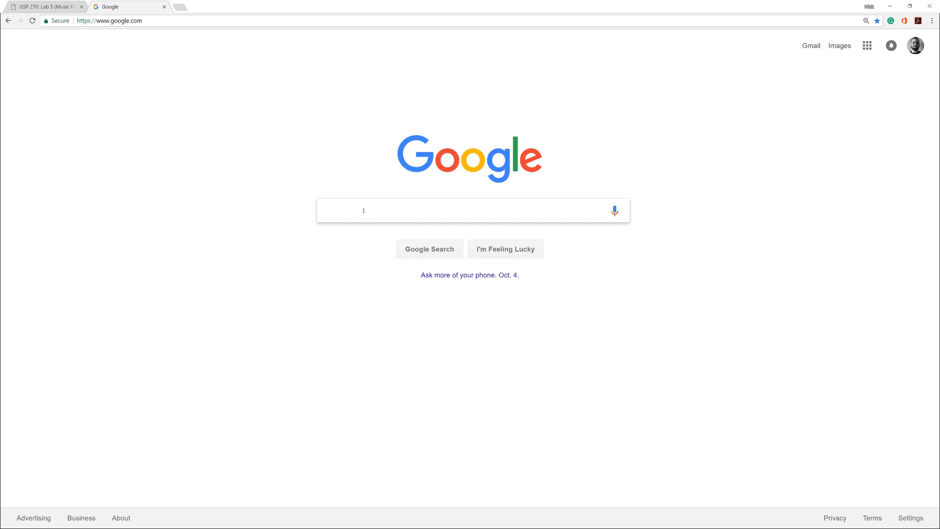
pyautogui.write('Earth Explorer USGS')
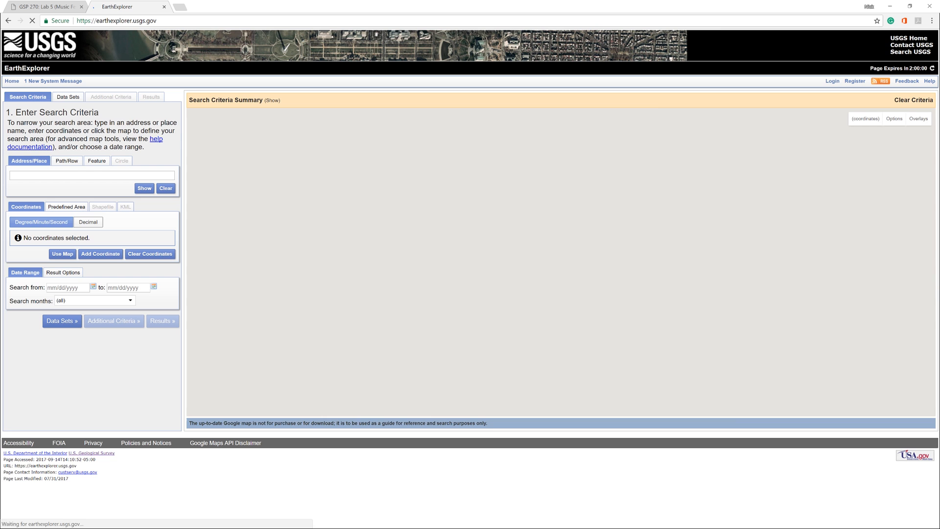
# Search Humboldt for Landsat 8 OLI/TIRS C1 Level-1 scenes and list the results.
pyautogui.write('Humboldt')
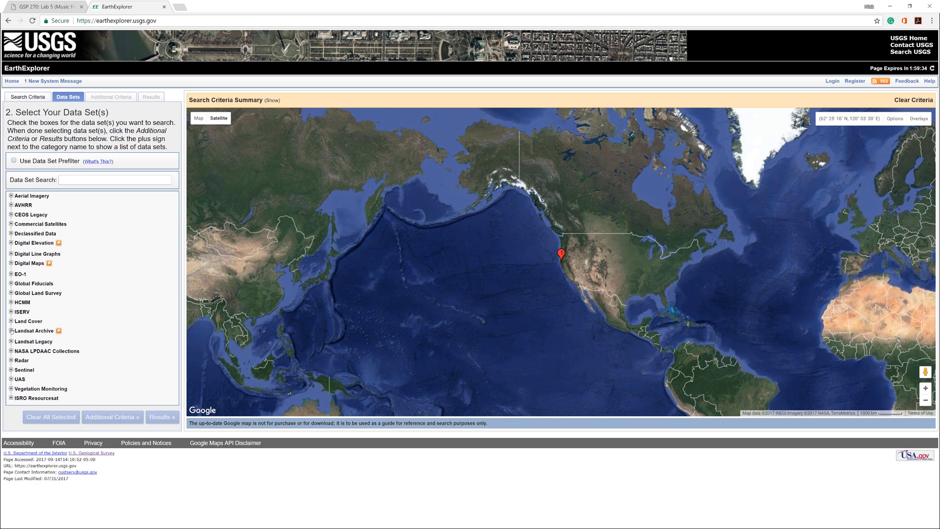
pyautogui.click(10, 330)
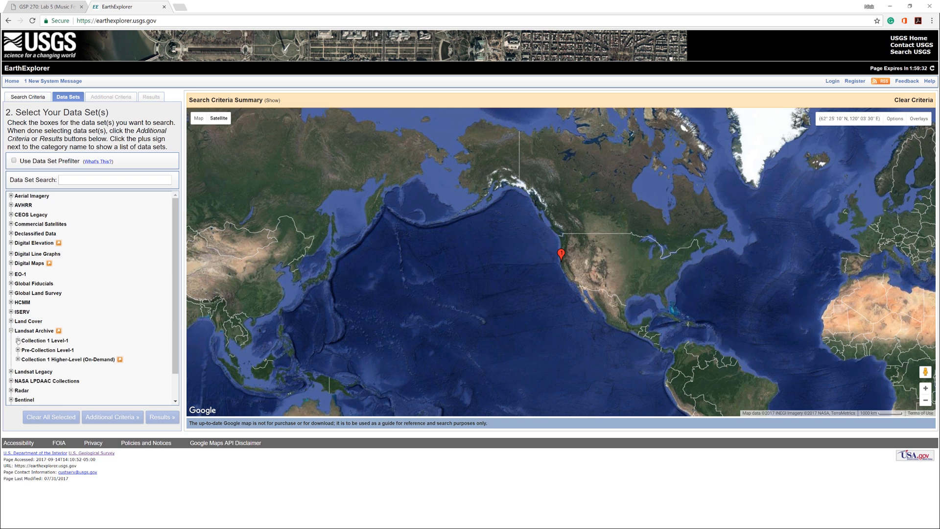
pyautogui.click(17, 340)
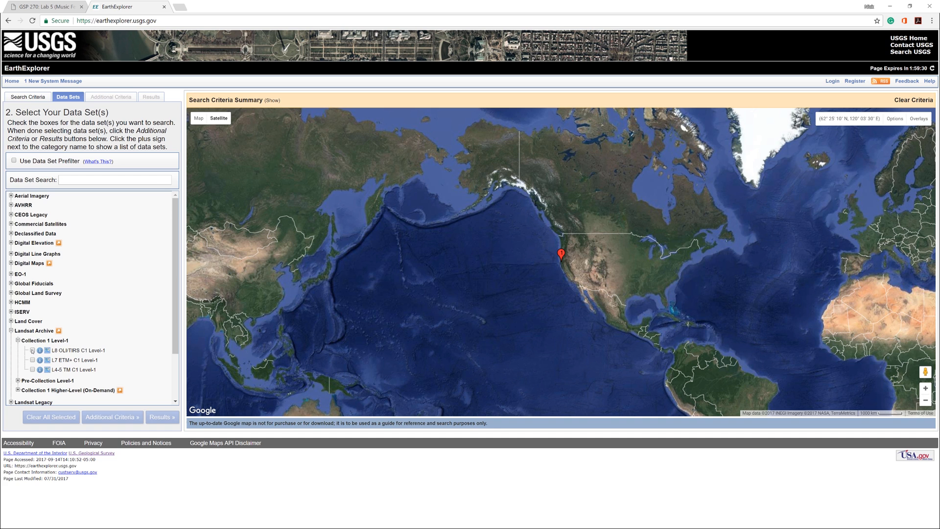
pyautogui.click(32, 351)
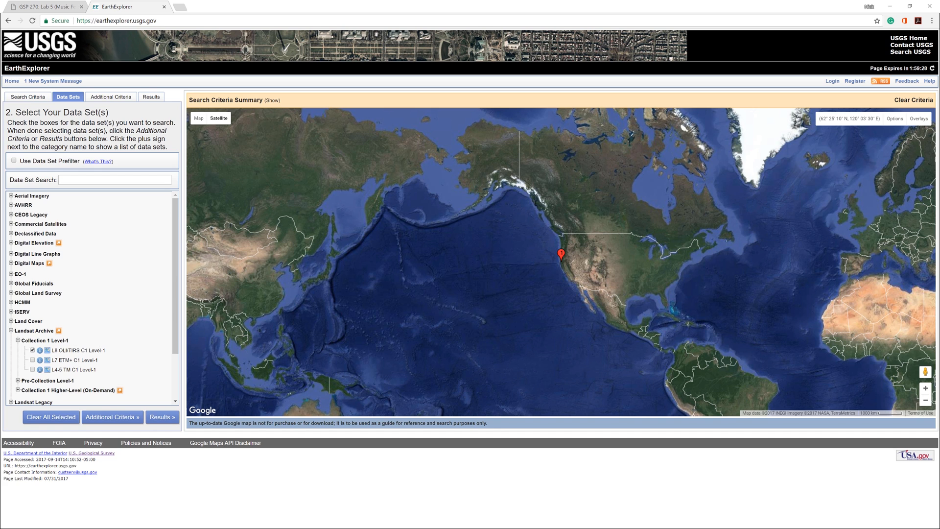
pyautogui.click(151, 97)
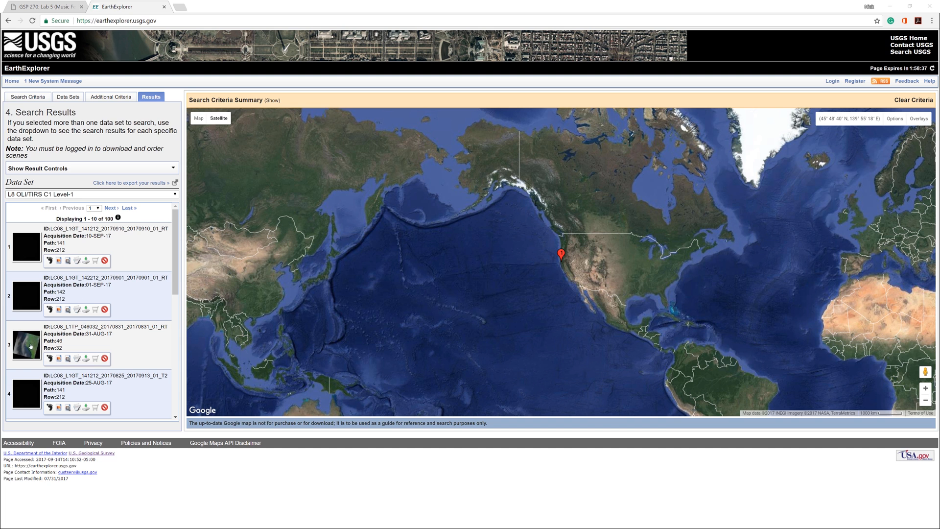
# Sign in to EarthExplorer to enable scene downloads.
pyautogui.click(47, 358)
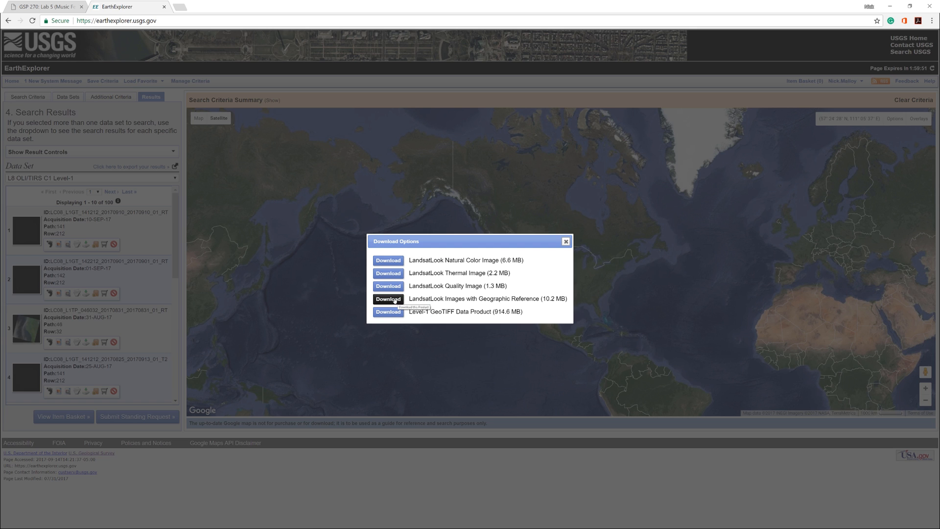
# Download the LandsatLook images with geographic reference and extract them into the original folder.
pyautogui.click(387, 298)
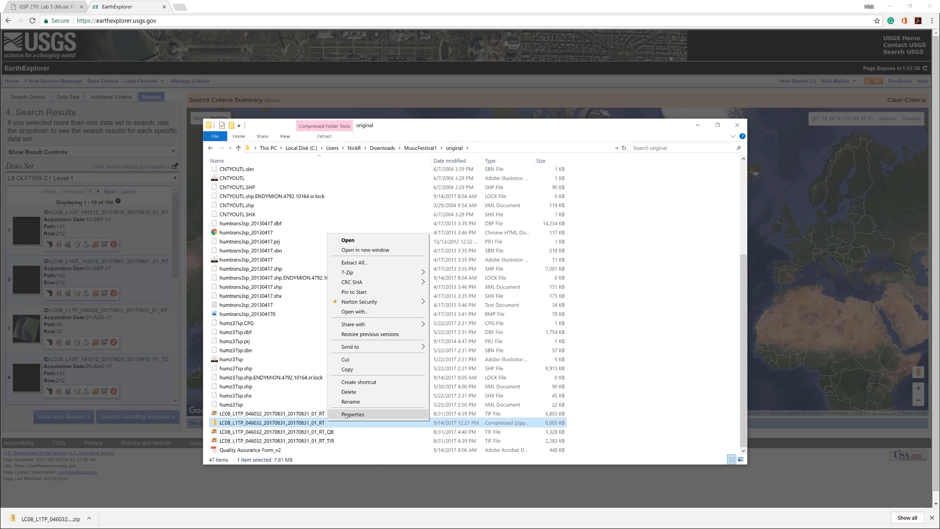
pyautogui.click(349, 391)
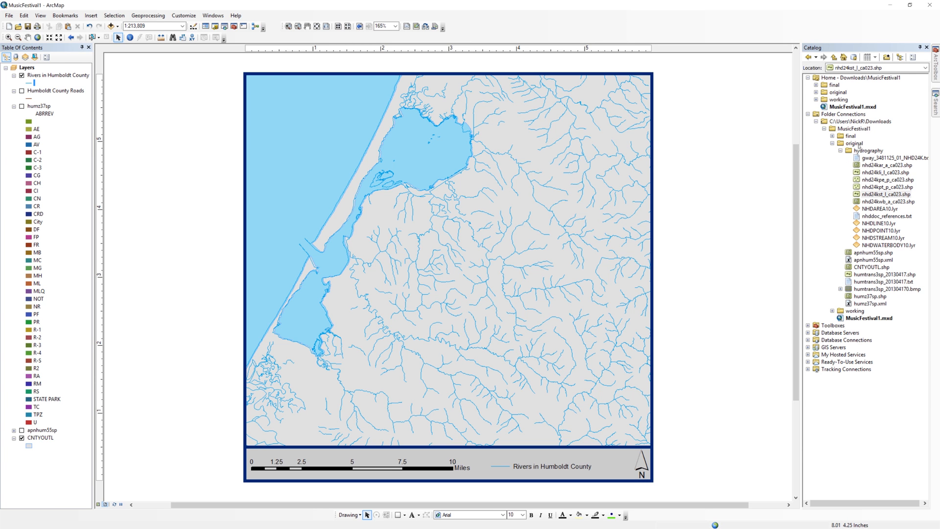
# Refresh the original folder in Catalog and add LC08_L1TP_046032_20170831_01_RT.tif to the map.
pyautogui.click(816, 143)
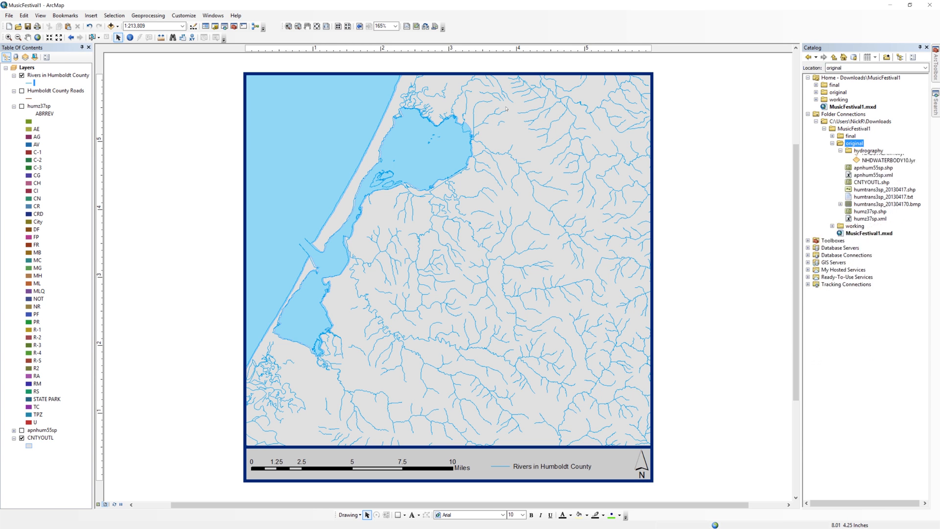
pyautogui.click(840, 150)
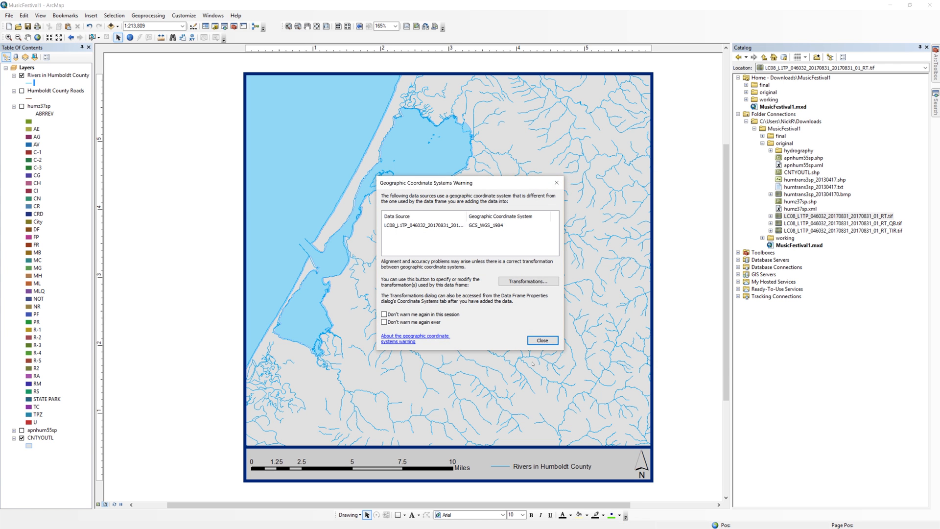
pyautogui.click(540, 339)
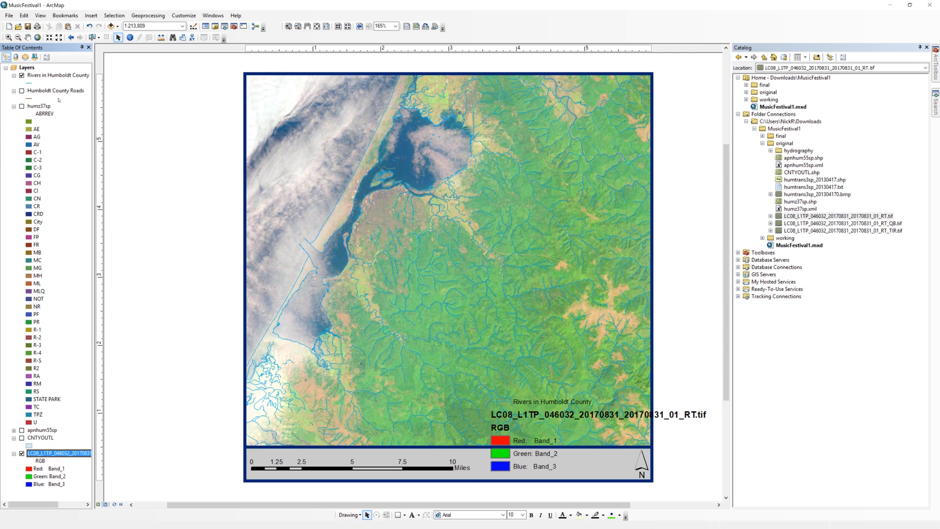
# Add another downloaded LC08 band TIF to the map, building its pyramids.
pyautogui.click(21, 75)
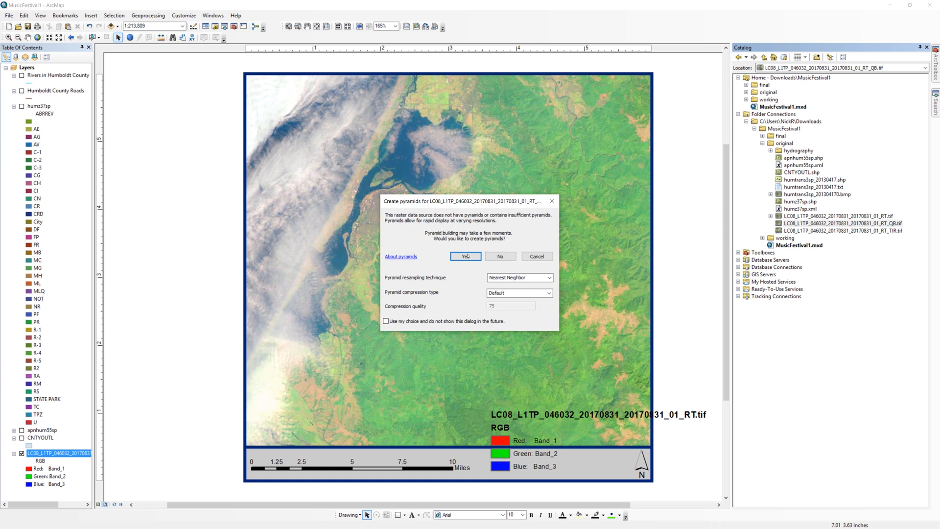
pyautogui.click(465, 255)
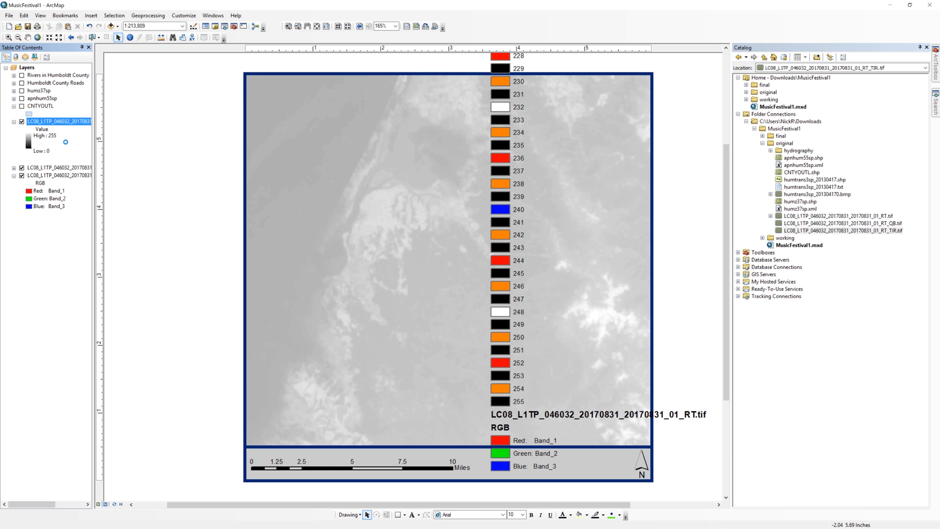
# Remove the extra grayscale band layer from the map.
pyautogui.rightClick(59, 122)
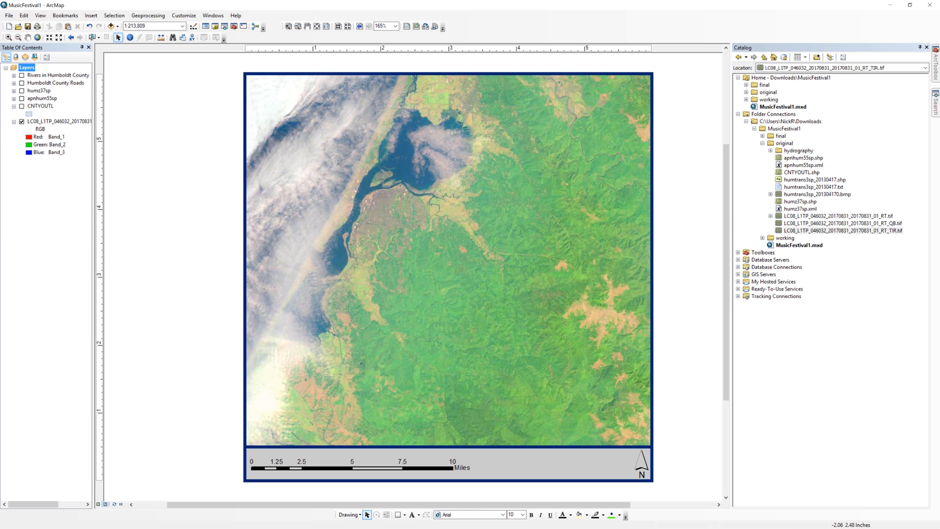
pyautogui.click(8, 15)
pyautogui.write('Landsat')
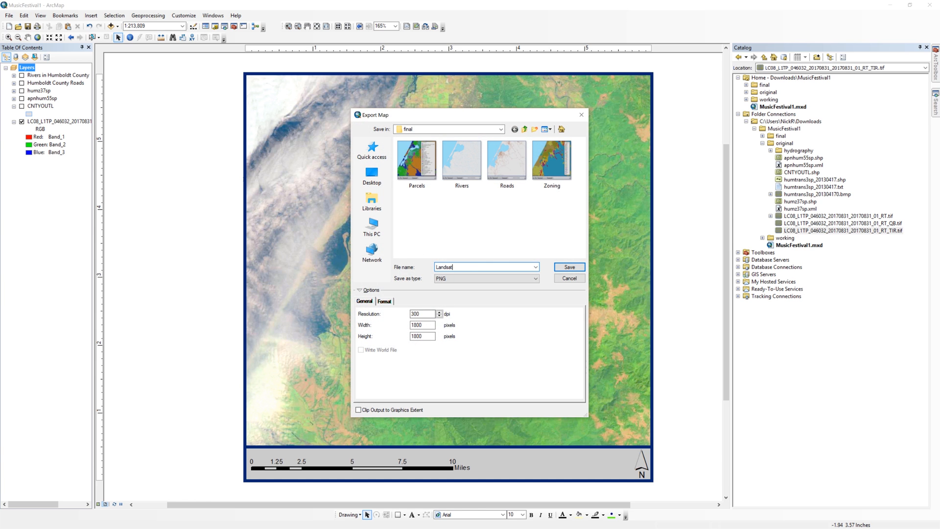
# Export the layout as a PNG named Landsat in the final folder.
pyautogui.click(567, 266)
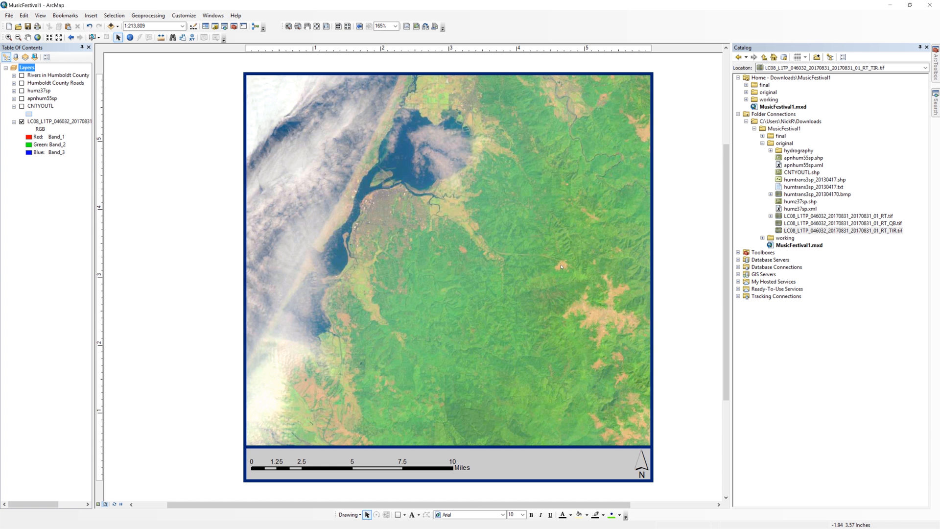
pyautogui.click(448, 177)
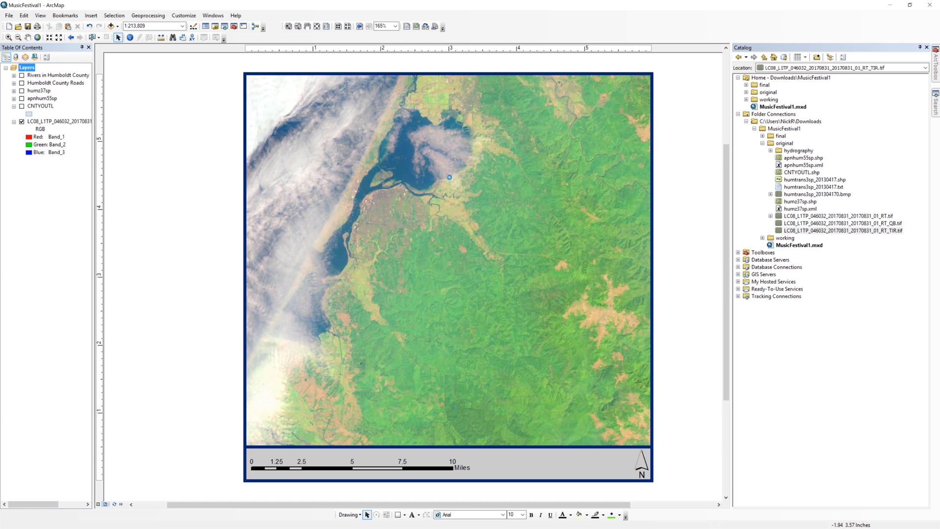